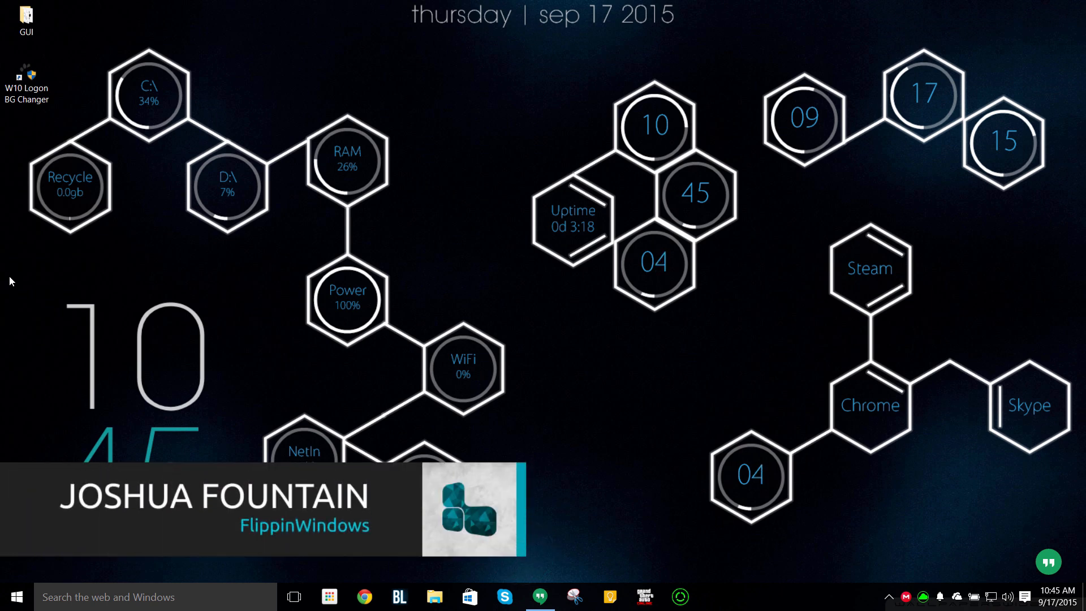
mouse_move(48, 147)
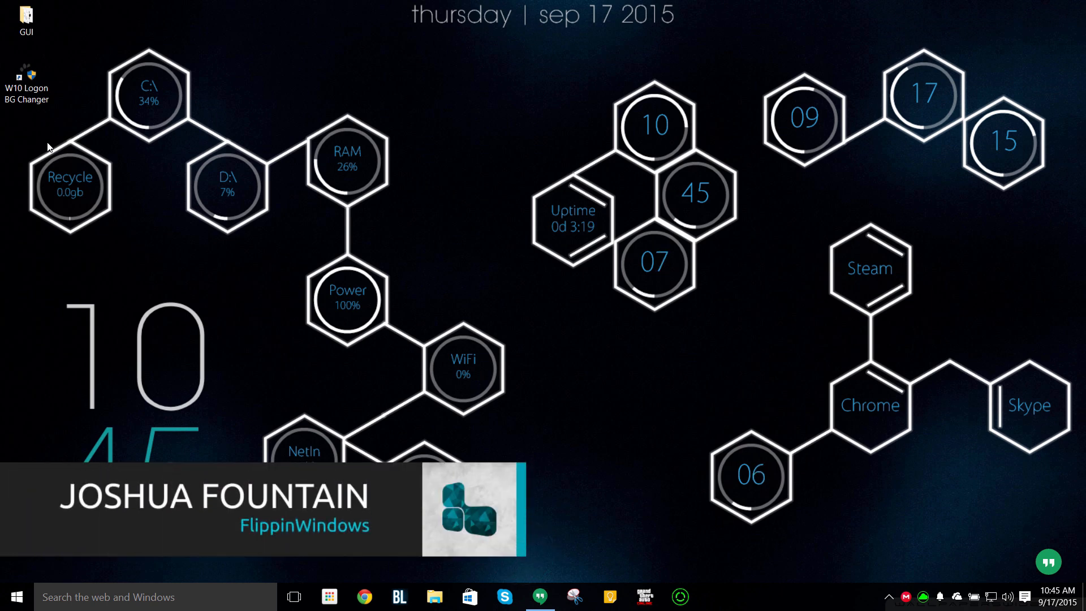
- Launch W10 Logon BG Changer from its desktop icon so the logon preview appears
double_click(26, 75)
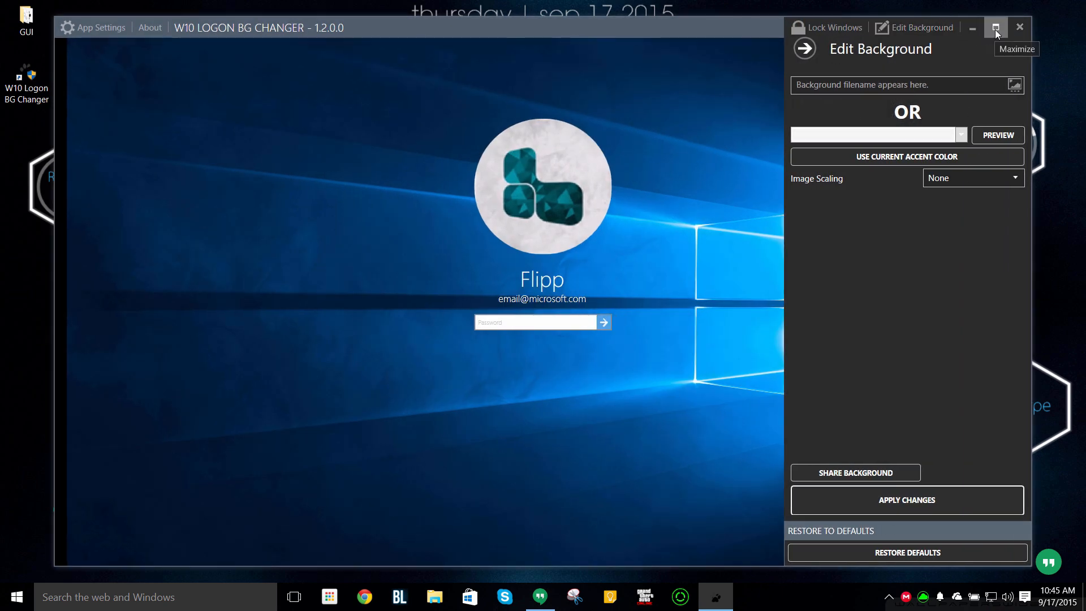
- Maximize the changer window and preview the logon screen with a solid blue colour
left_click(997, 27)
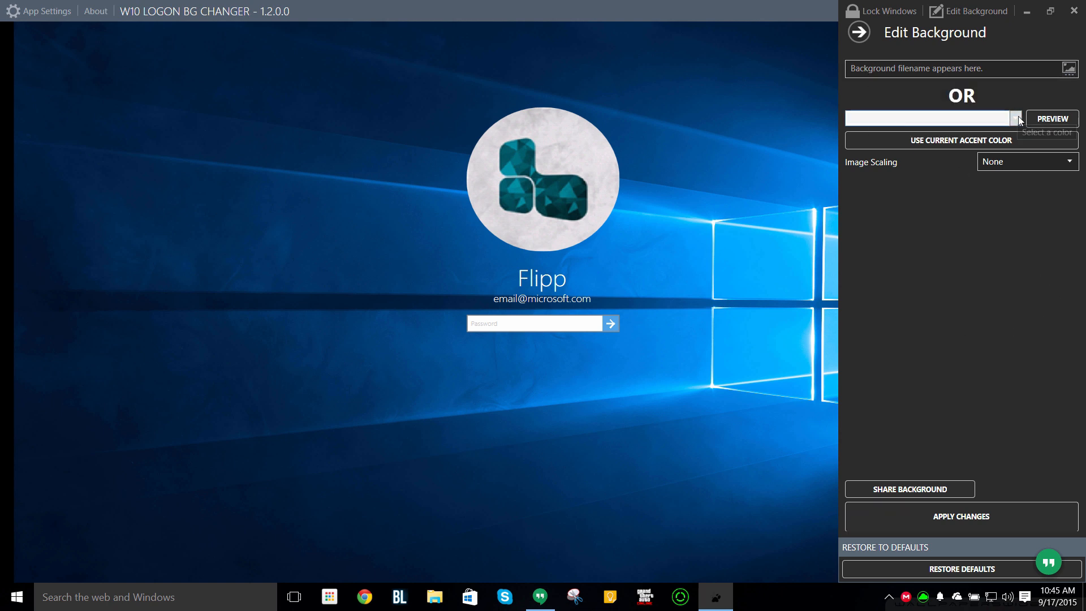
left_click(1015, 118)
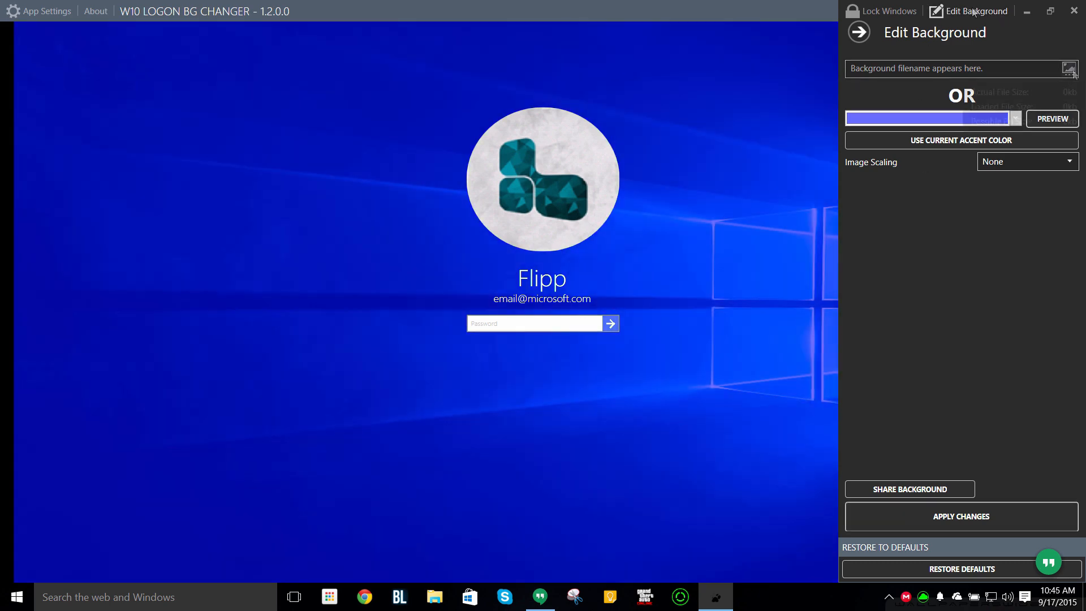
- Preview the logon screen full-screen with a dark textured background image
left_click(1072, 68)
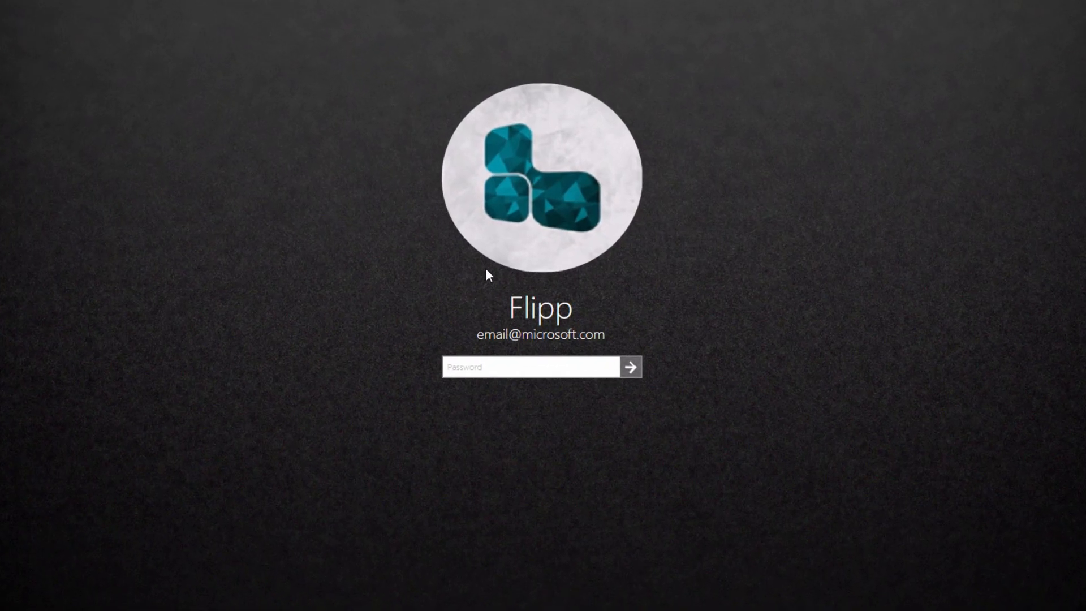
mouse_move(712, 366)
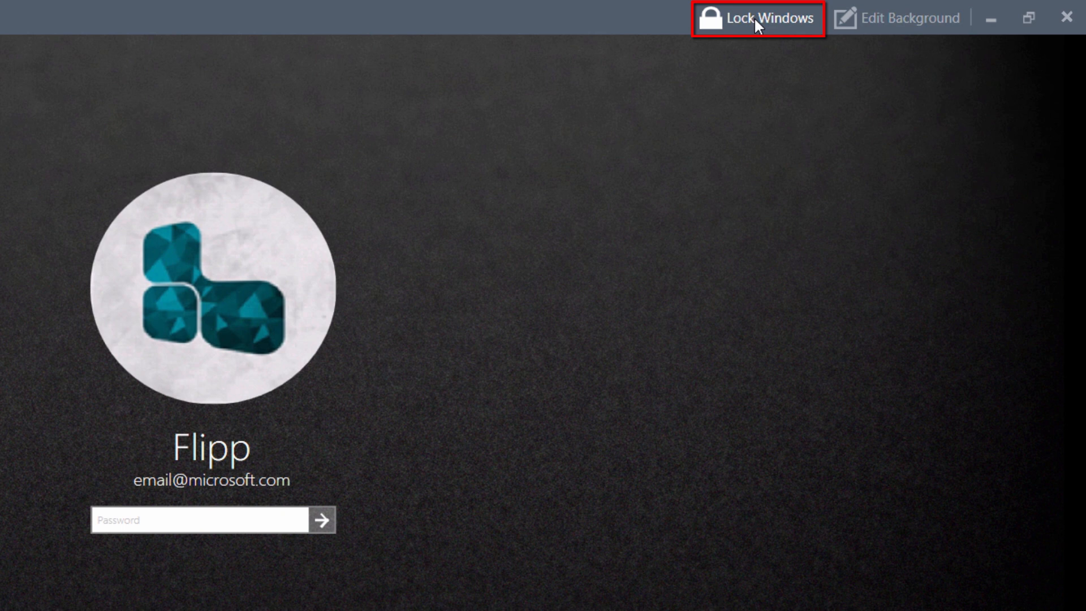
left_click(907, 17)
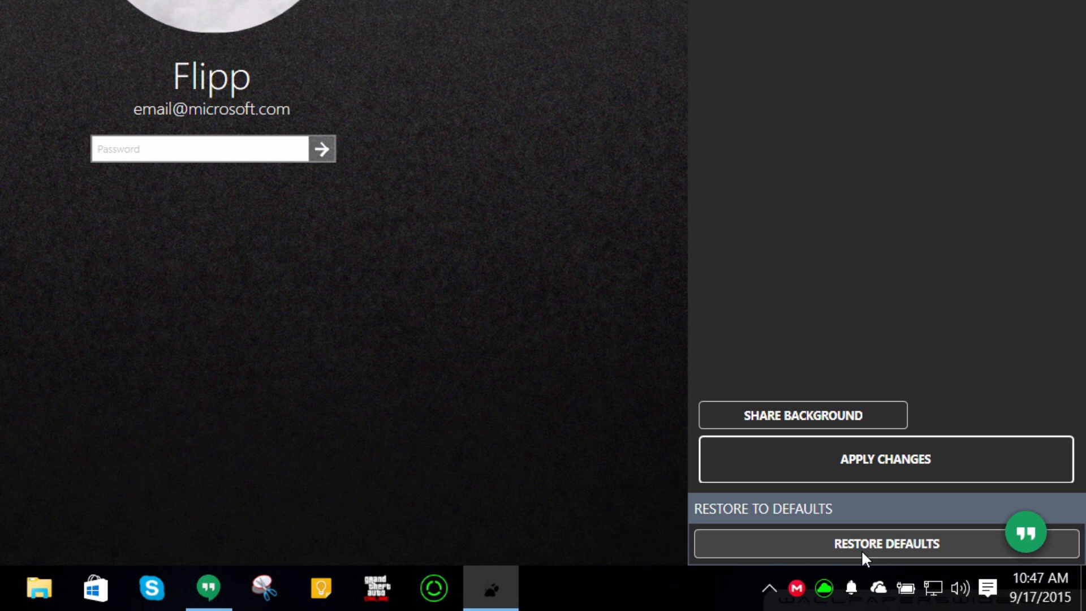
- Restore the logon background to the default Windows 10 blue image, confirming with Yes
left_click(885, 543)
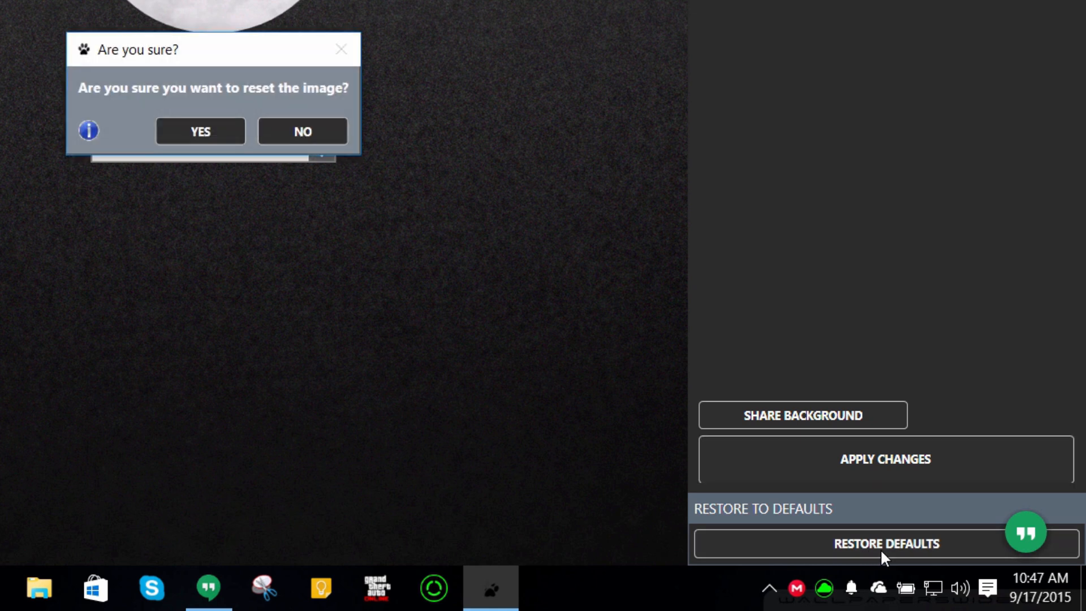
mouse_move(199, 131)
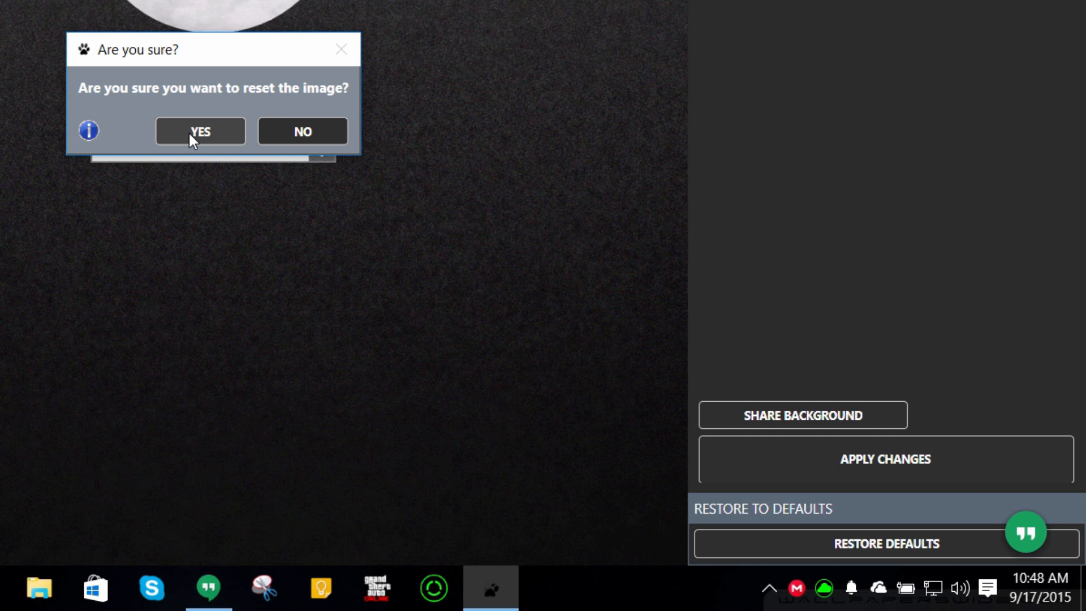
left_click(199, 132)
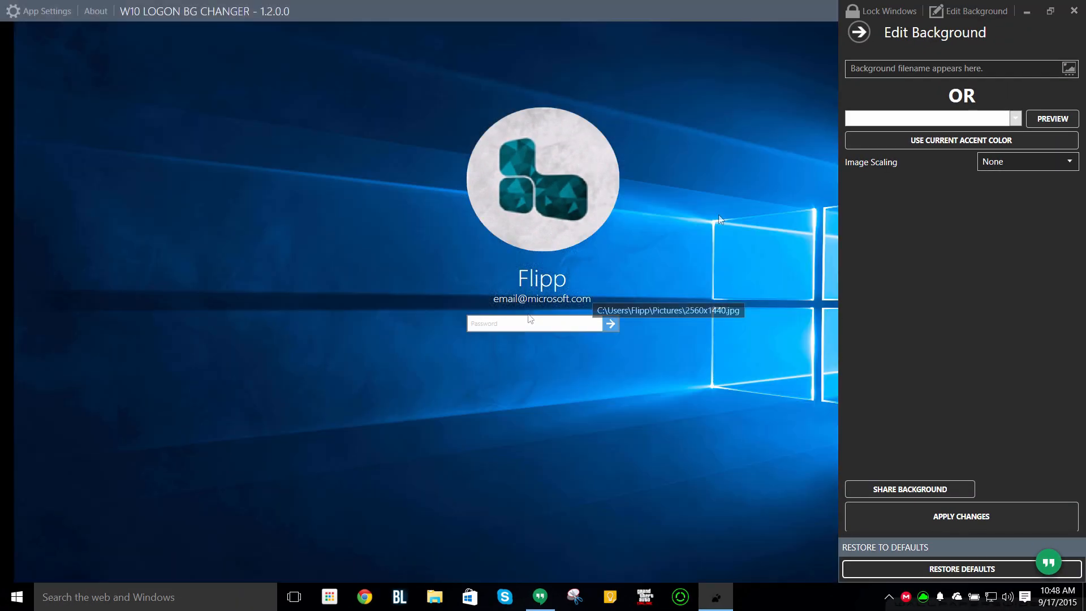
mouse_move(719, 219)
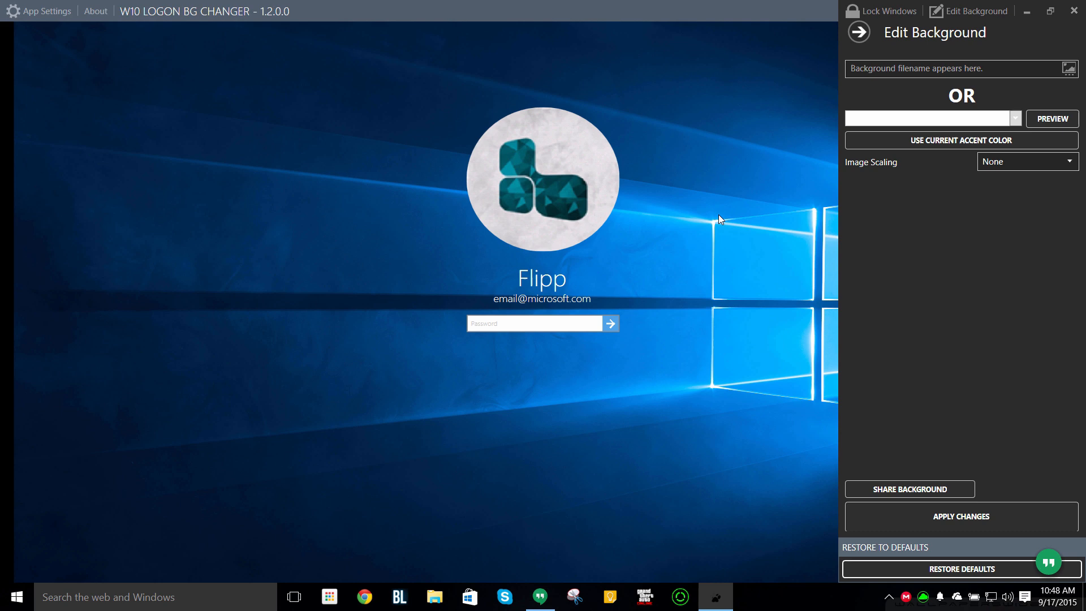